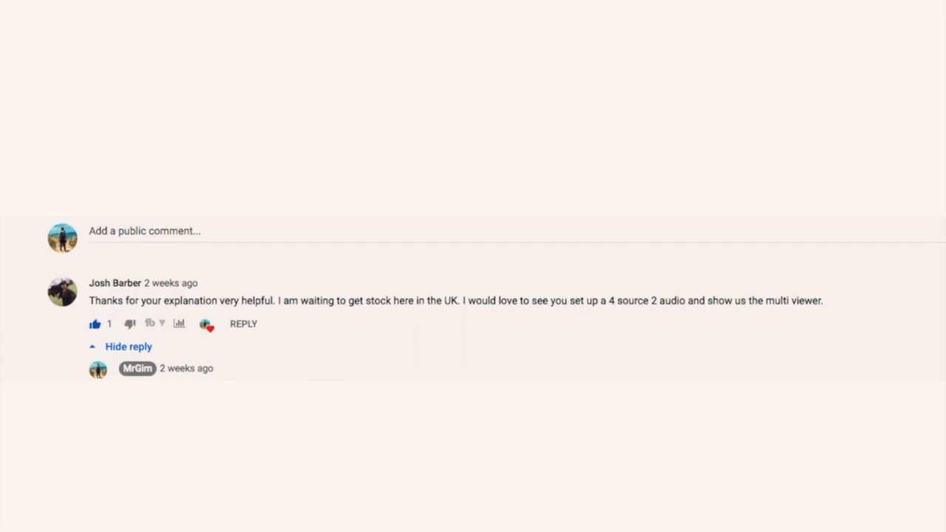
{"action": "scroll", "scroll_direction": "down", "scroll_amount": 3}
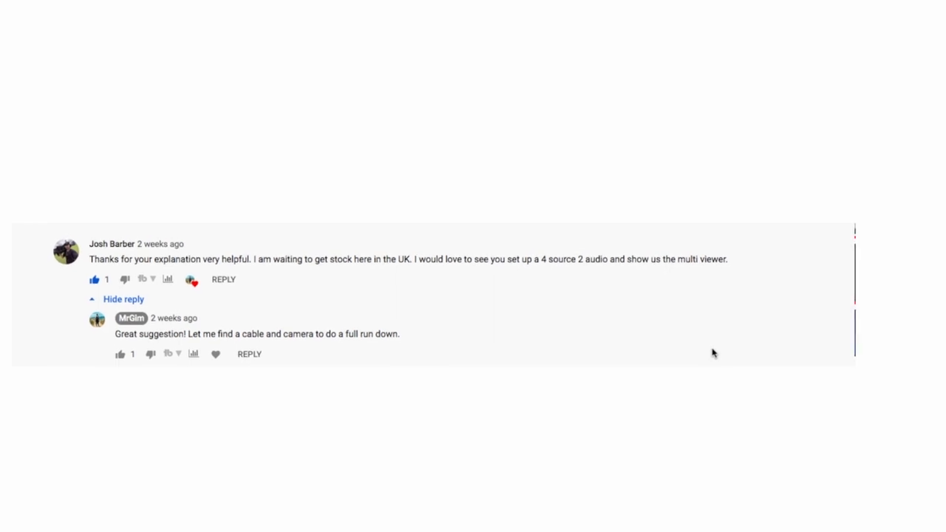
{"action": "scroll", "scroll_direction": "up", "scroll_amount": 3}
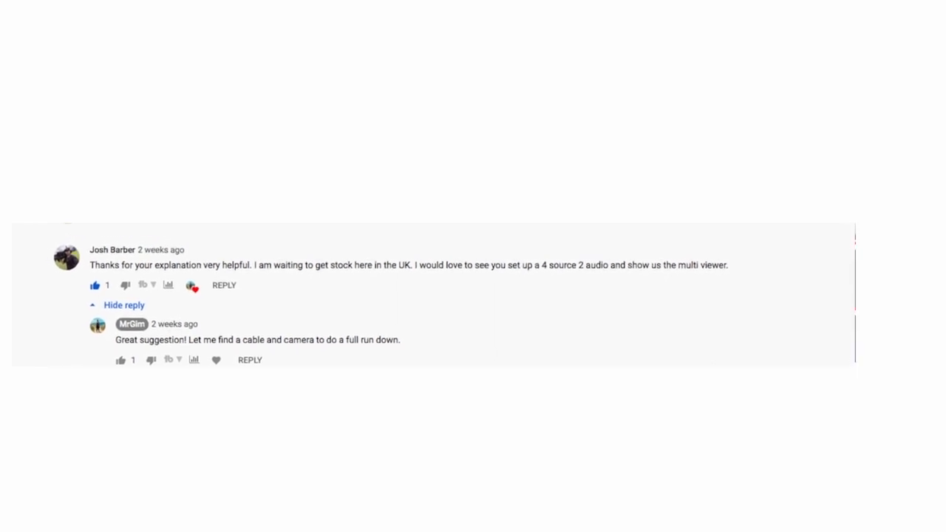
{"action": "scroll", "scroll_direction": "down", "scroll_amount": 3}
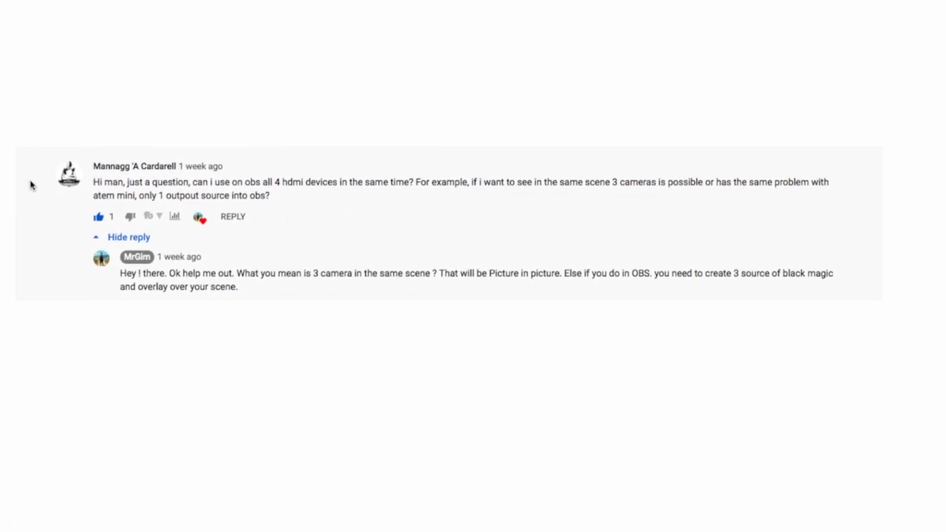
{"action": "scroll", "scroll_direction": "down", "scroll_amount": 3}
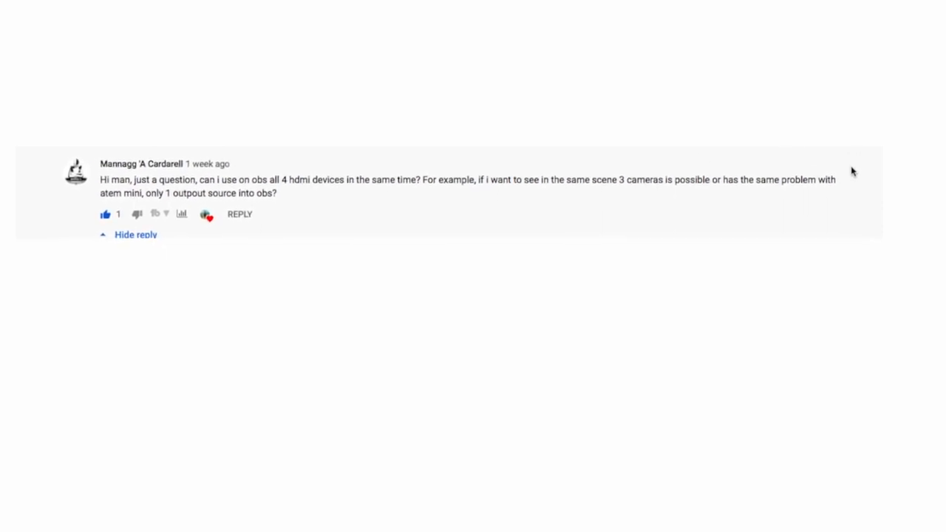
{"action": "scroll", "scroll_direction": "down", "scroll_amount": 3}
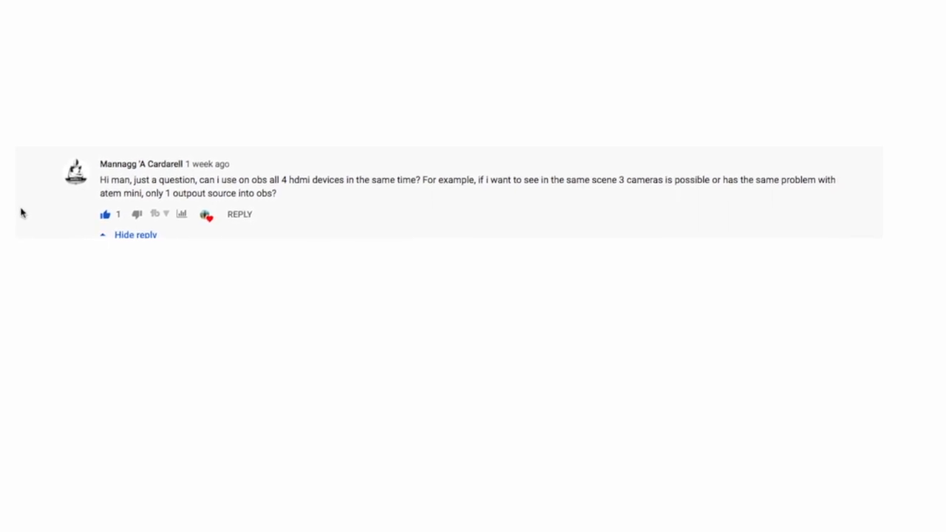
{"action": "scroll", "scroll_direction": "down", "scroll_amount": 3}
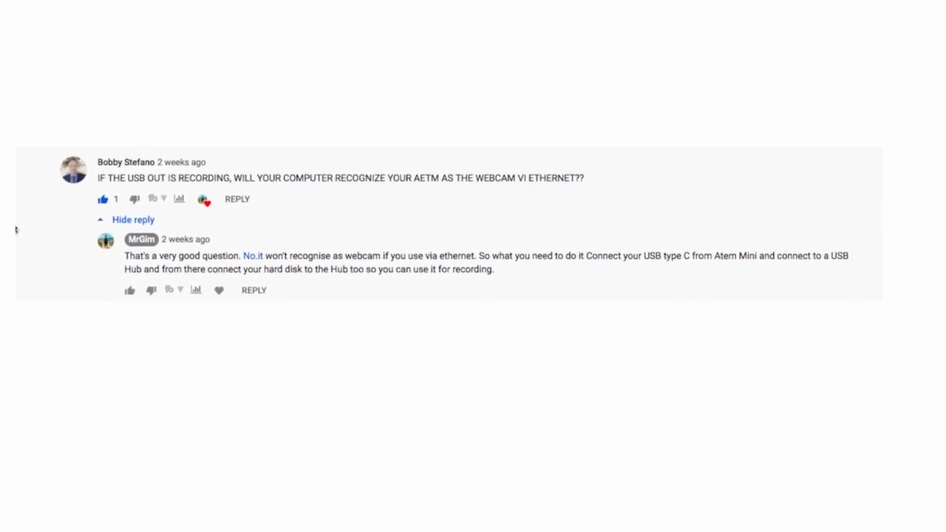
{"action": "scroll", "scroll_direction": "down", "scroll_amount": 3}
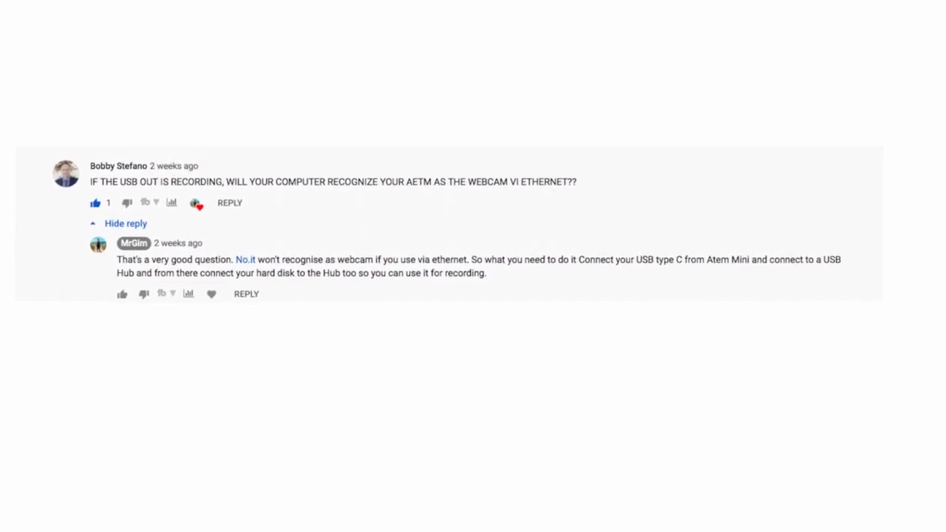
{"action": "scroll", "scroll_direction": "down", "scroll_amount": 3}
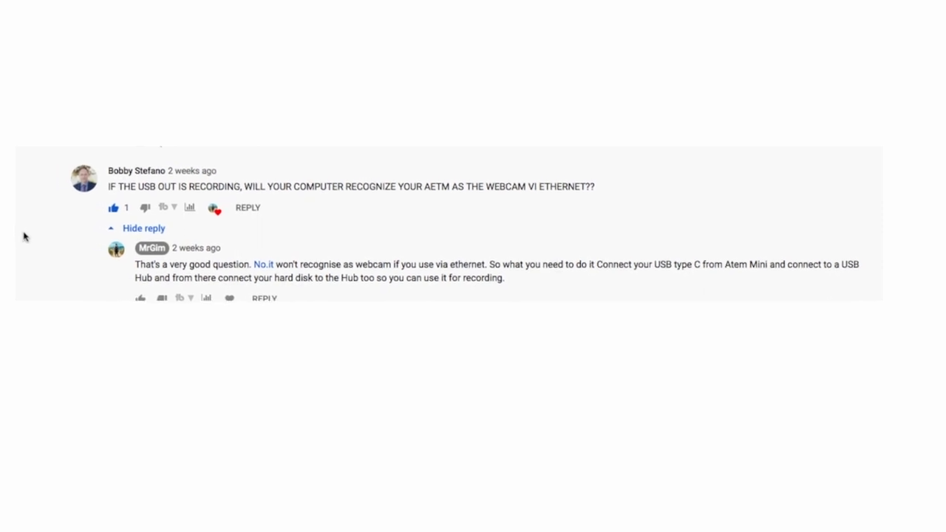